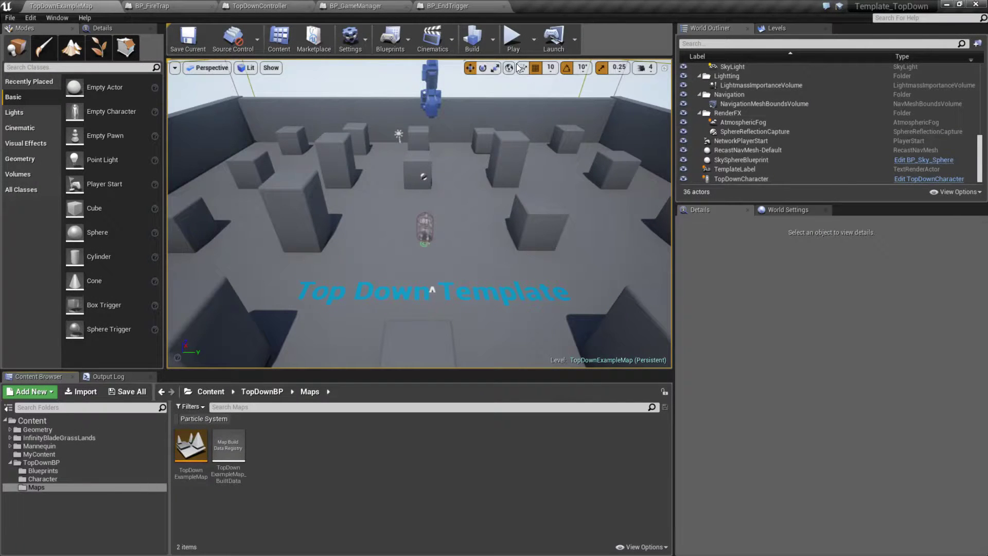
Step: Run TopDownExampleMap in the editor viewport from the toolbar Play control
click(513, 36)
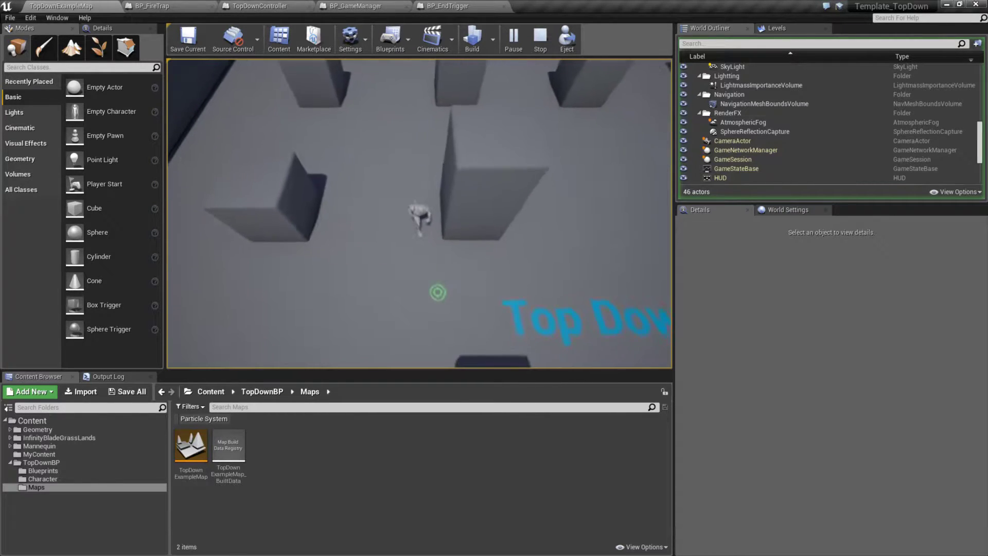
Step: Stop play, then view the TopDownController blueprint's Event Graph from Content > TopDownBP > Blueprints
click(538, 39)
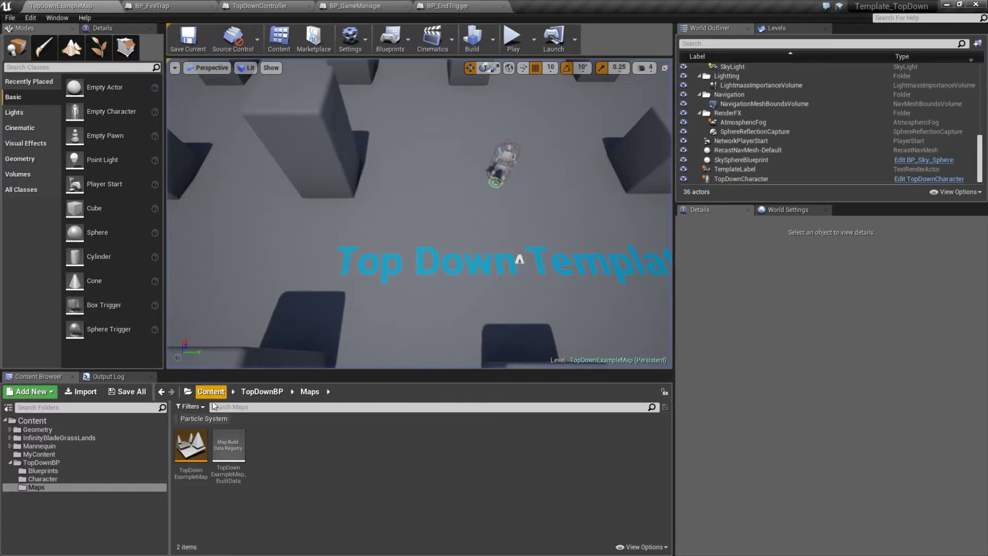
mouse_move(40, 446)
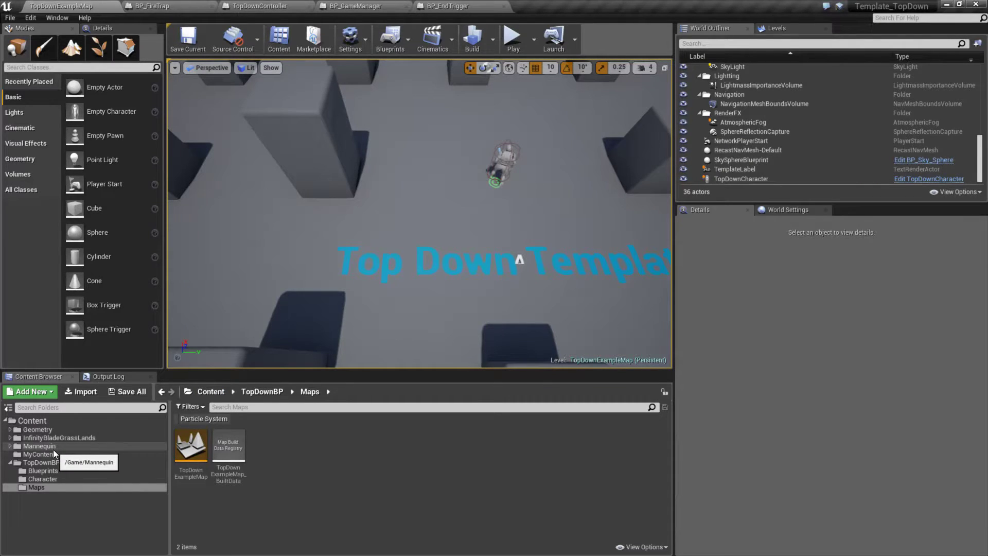
click(43, 470)
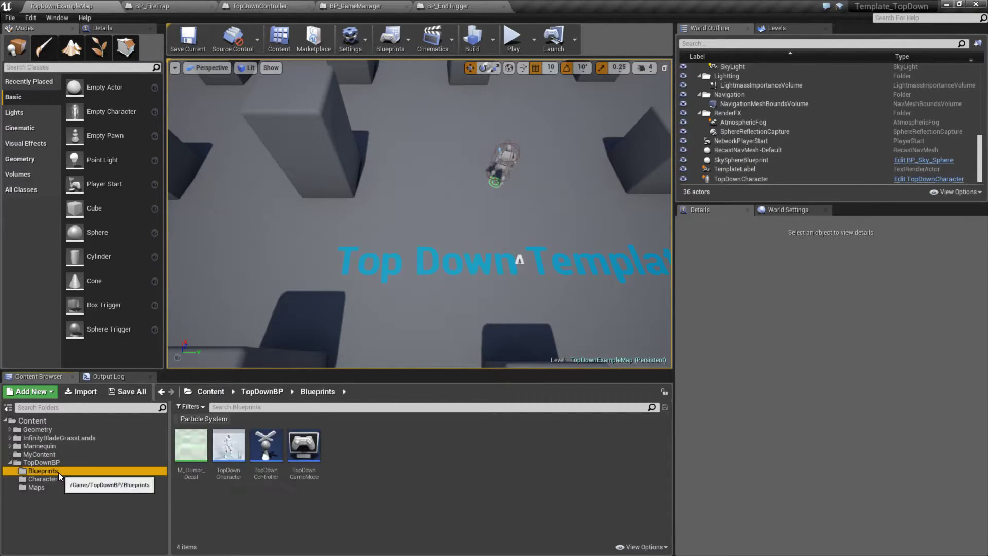
mouse_move(265, 445)
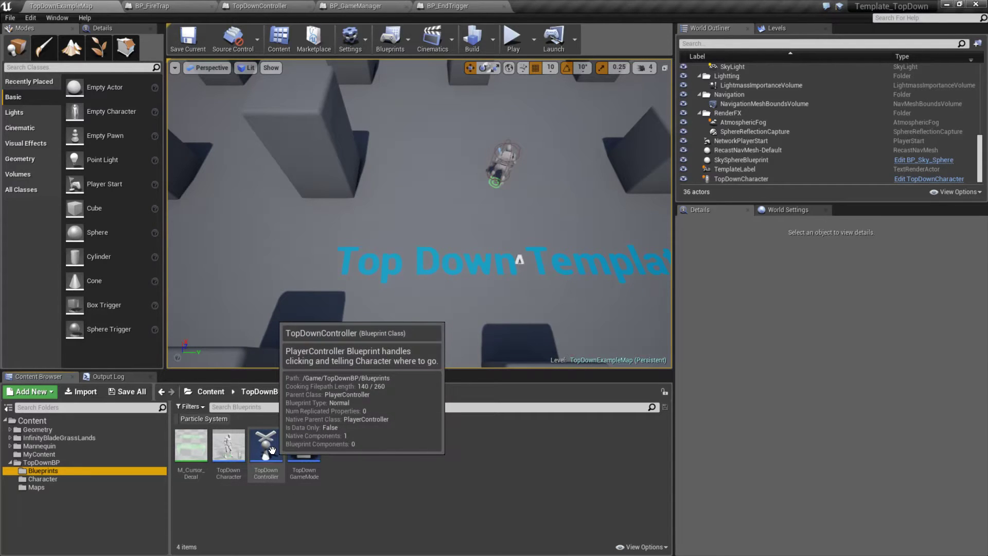
double_click(265, 445)
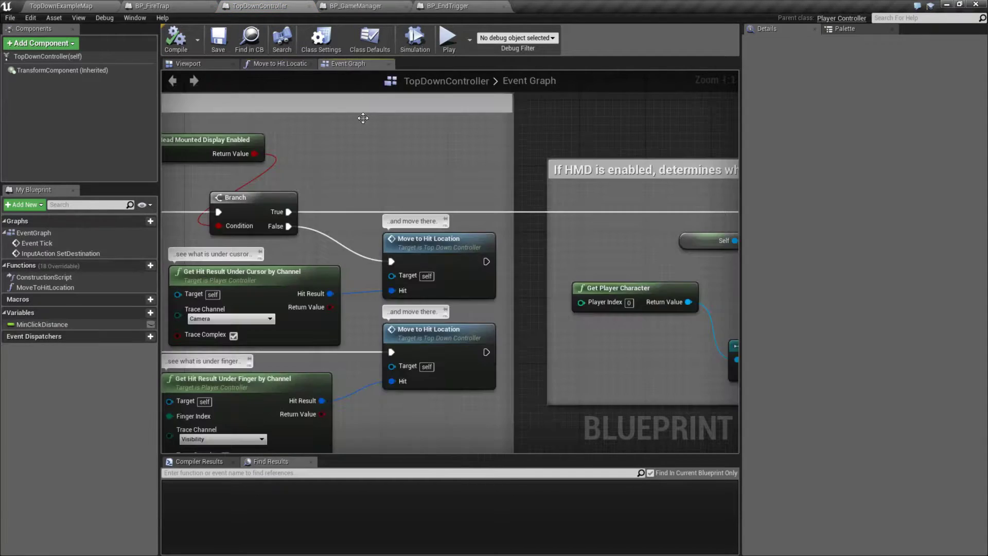
scroll(down, 3)
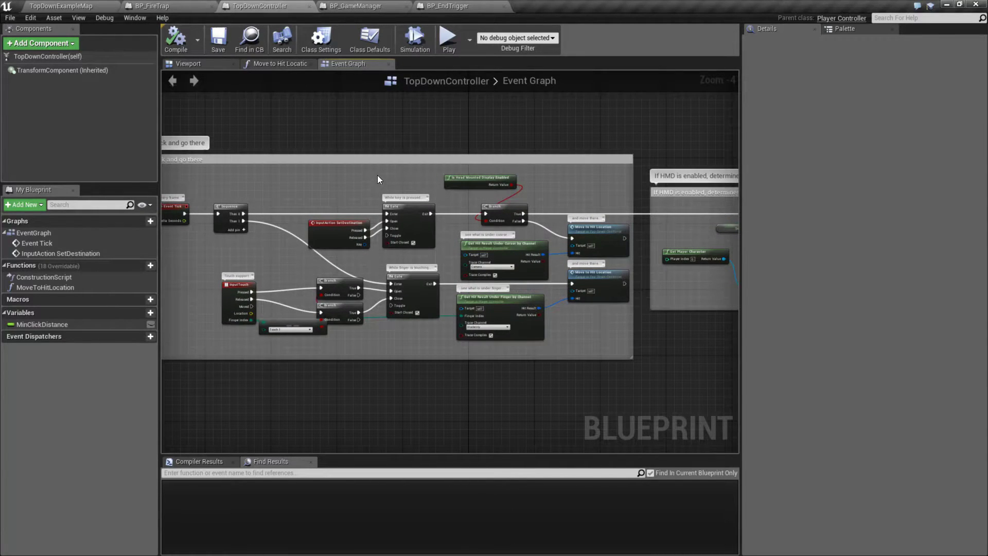
click(277, 62)
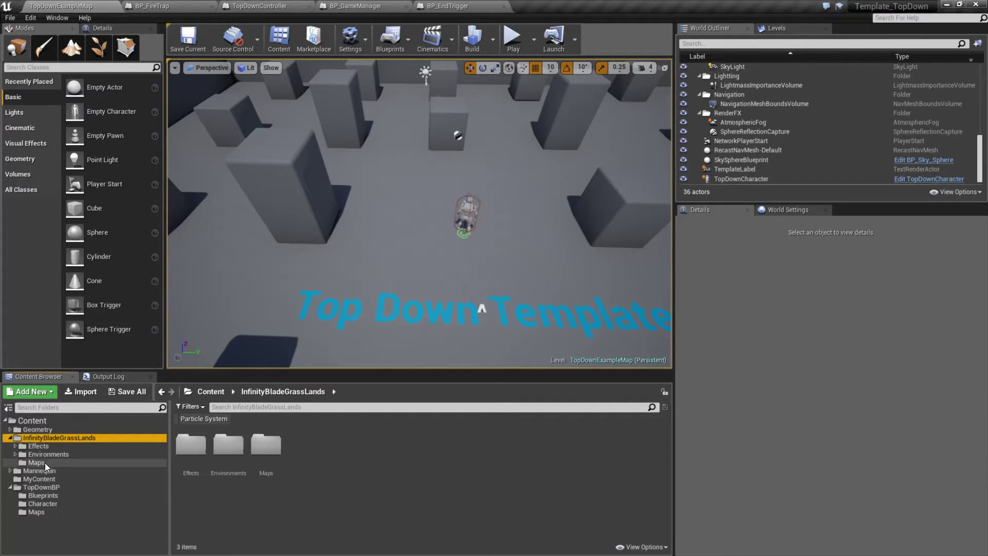
Step: Load the ElvenRuins level from InfinityBladeGrassLands > Maps
double_click(190, 444)
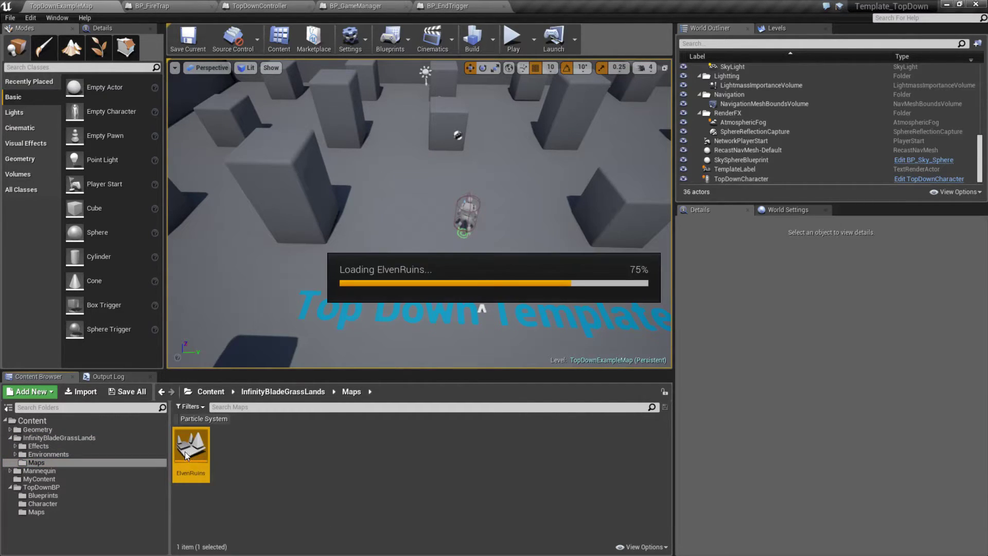
double_click(190, 437)
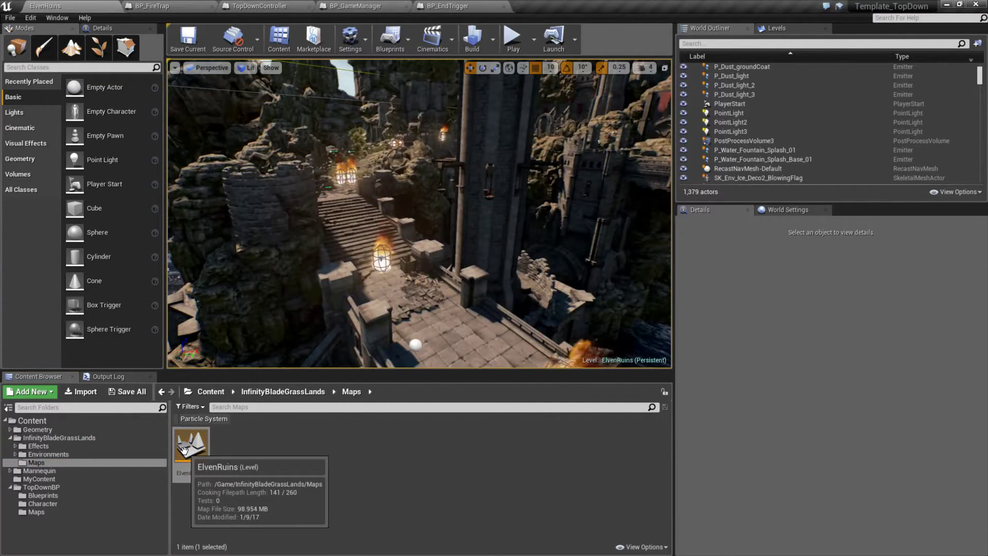
mouse_move(344, 439)
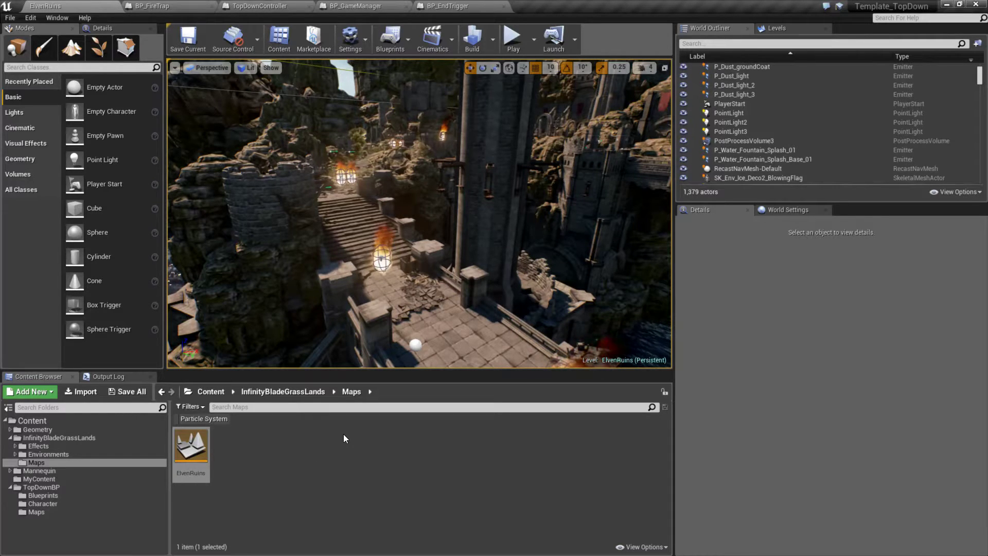
mouse_move(513, 36)
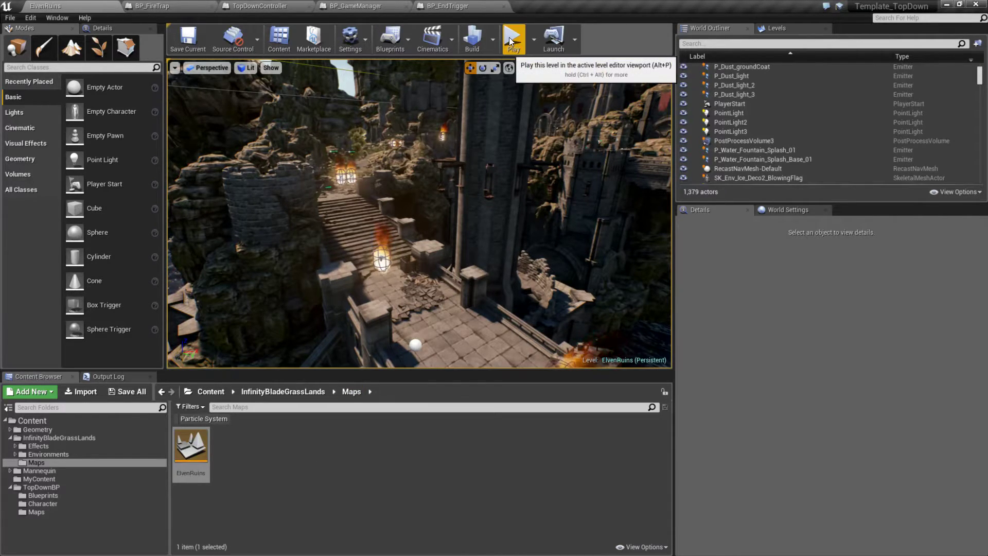
Step: Play ElvenRuins until 'you have escaped the fiery doom of fire' appears, then stop
click(512, 39)
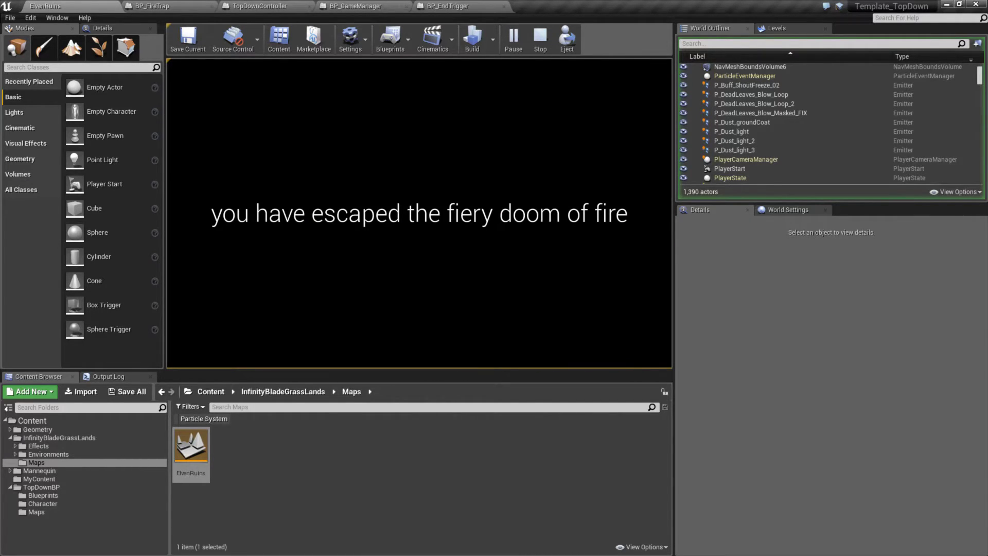
click(539, 39)
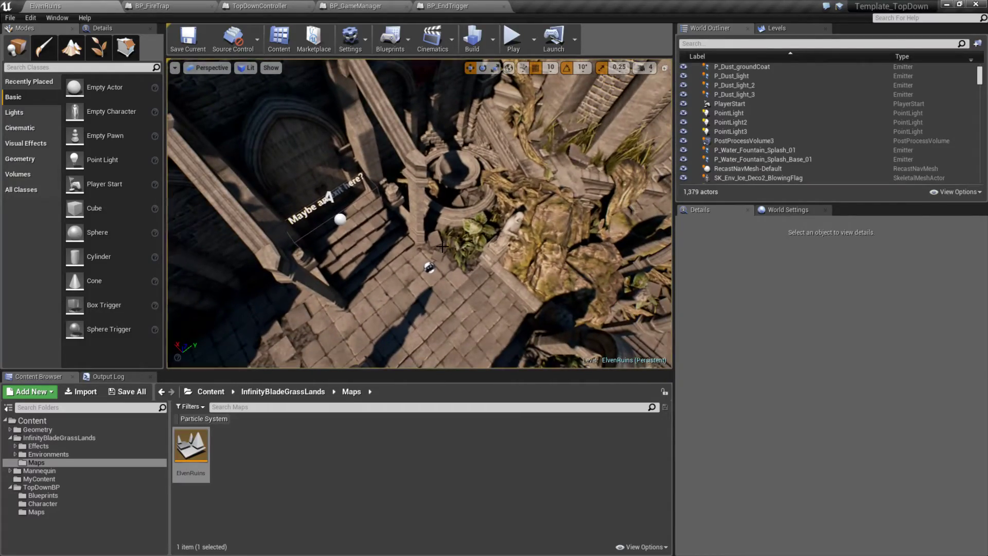